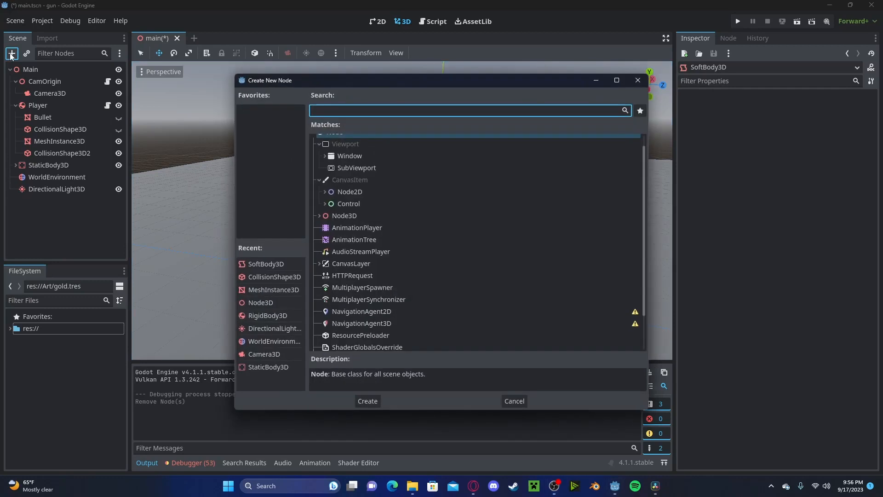
# Step: Search 'soft' and add a SoftBody3D node to the main scene
pyautogui.write('soft')
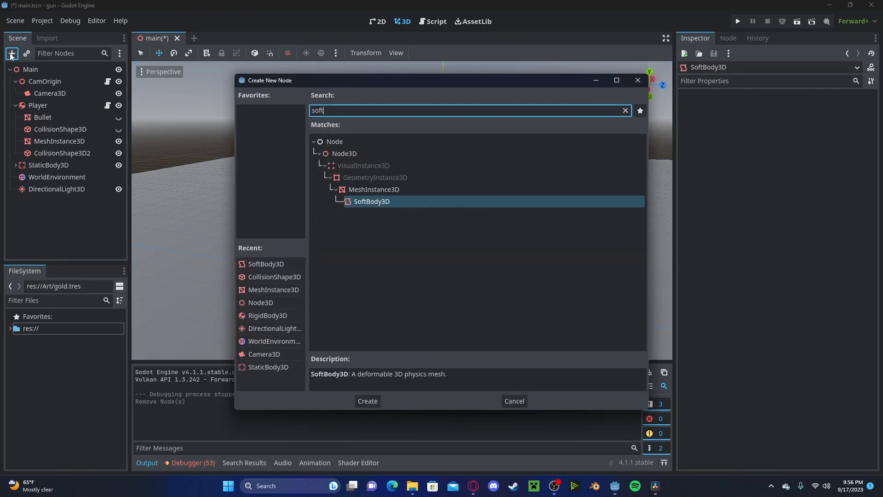
pyautogui.click(367, 401)
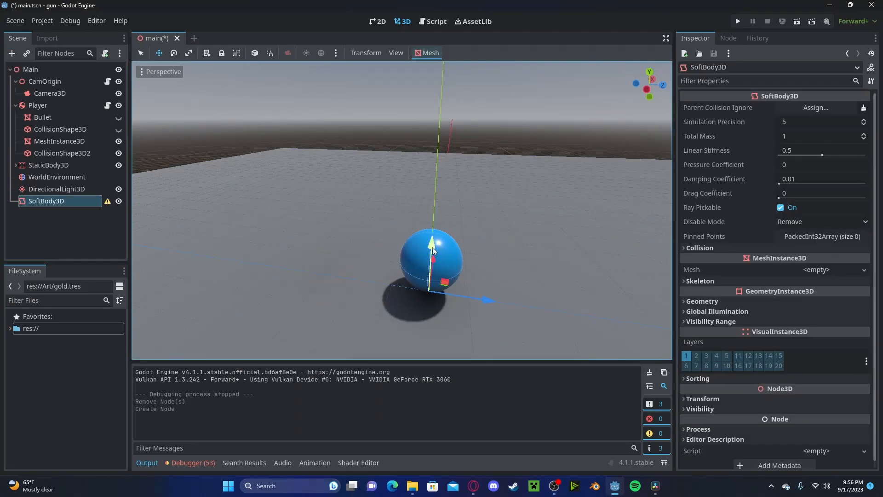
# Step: Lift the soft body above the ball, then run and stop the scene to test the cloth
pyautogui.moveTo(431, 249); pyautogui.dragTo(438, 142)
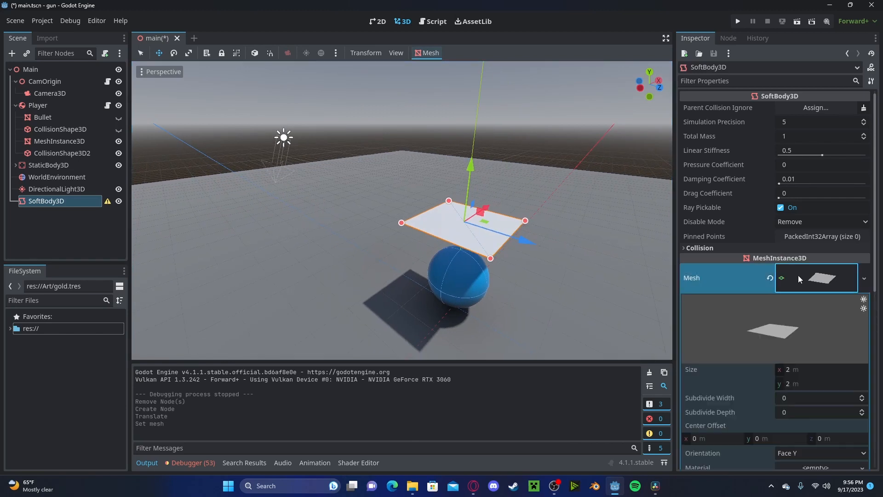
pyautogui.scroll(-3)
pyautogui.write('10')
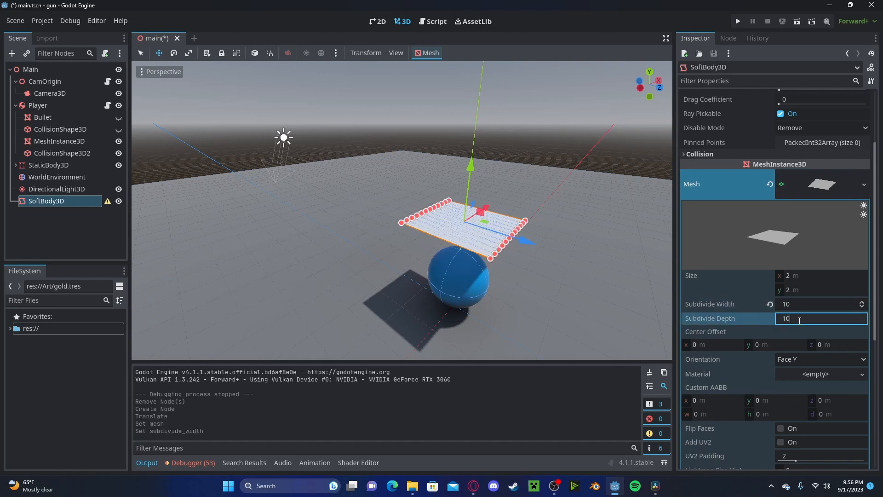
pyautogui.click(737, 21)
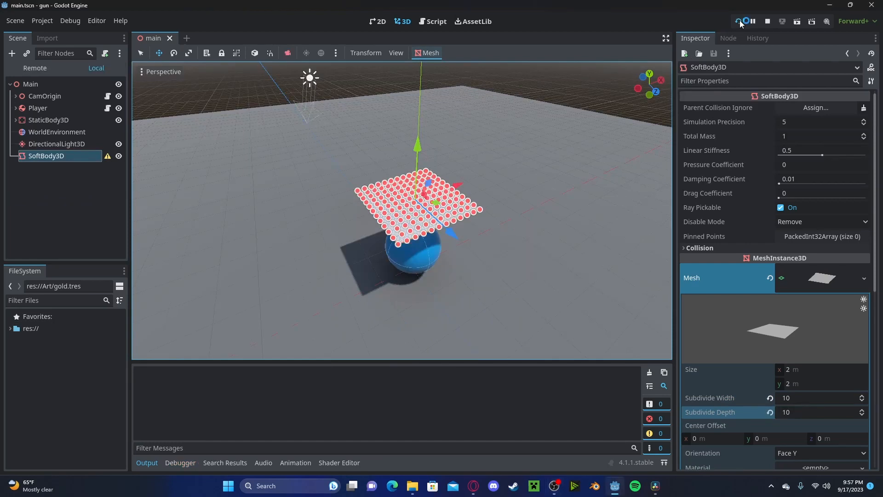
pyautogui.click(738, 22)
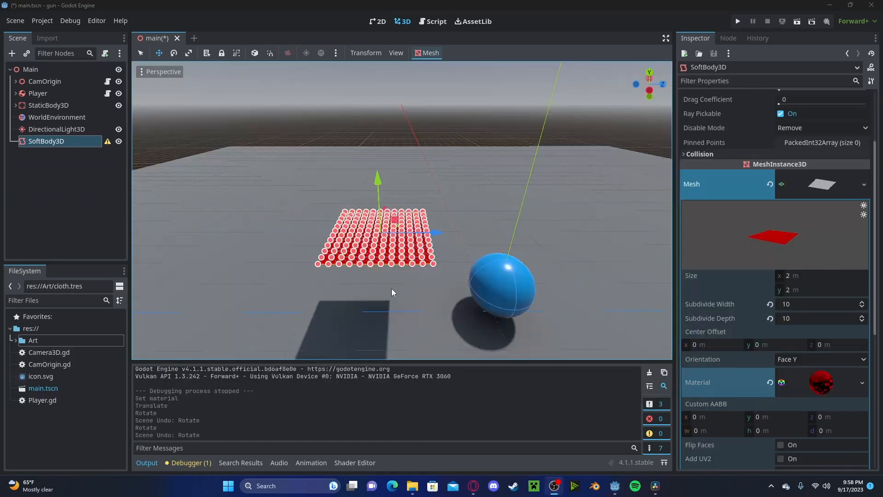
# Step: Zoom in on the cloth, pin a corner point, and toggle the run button
pyautogui.moveTo(378, 178); pyautogui.dragTo(377, 194)
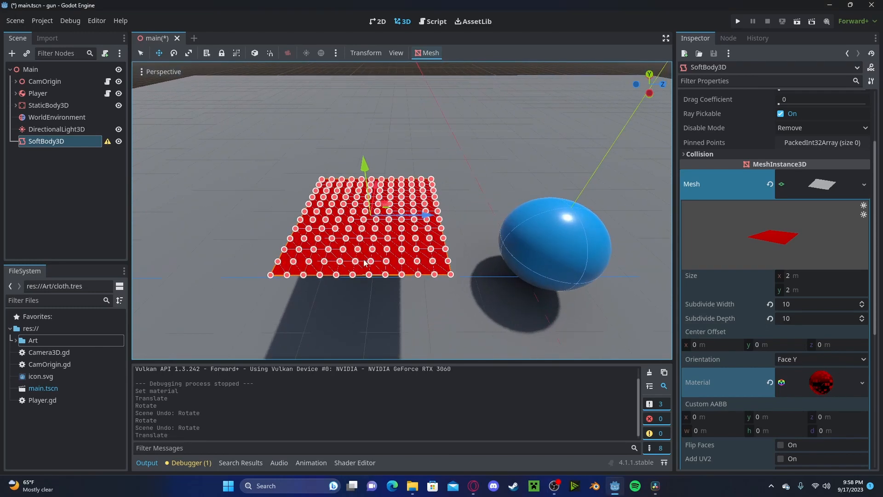
pyautogui.click(451, 274)
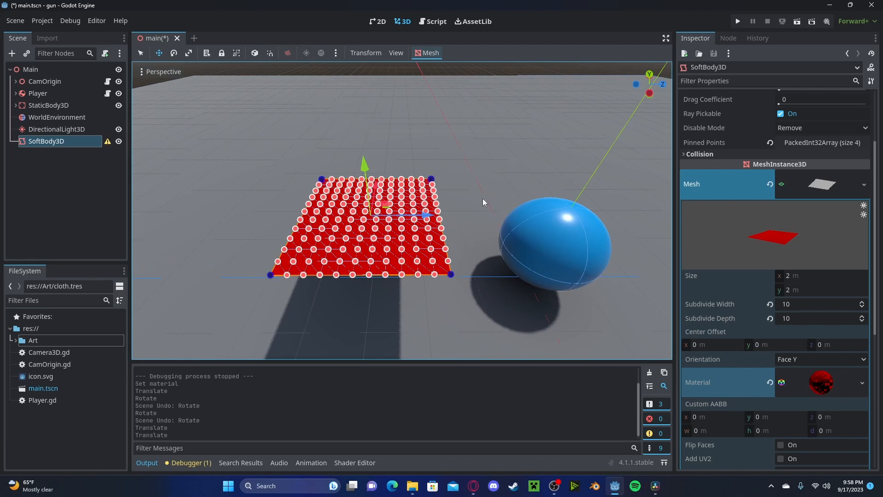
pyautogui.click(737, 20)
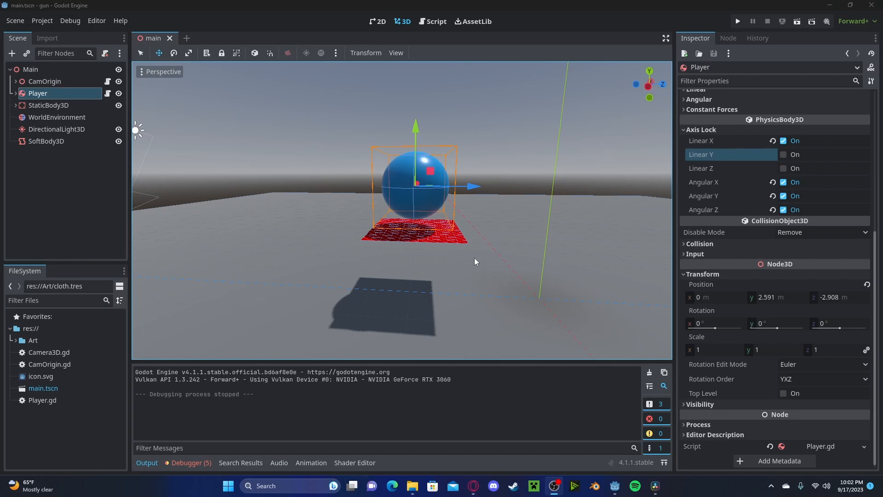
# Step: Stop play mode to return to editing the cloth soft body
pyautogui.click(737, 21)
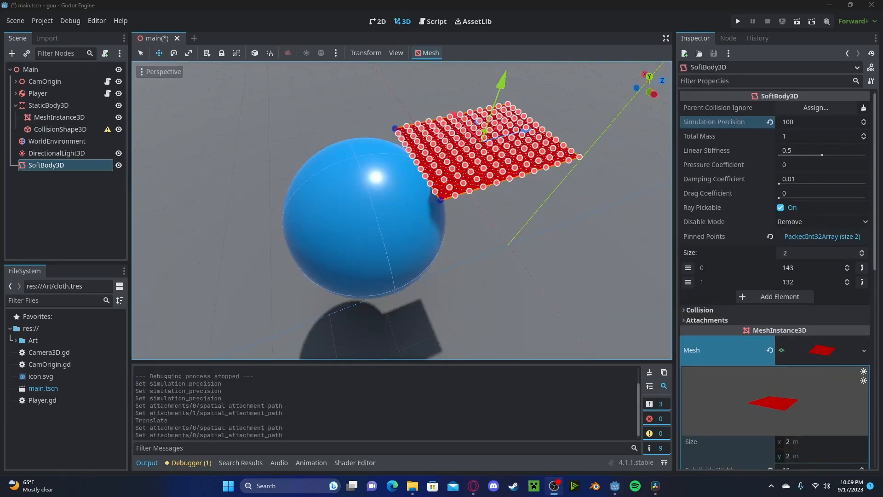
pyautogui.moveTo(707, 320)
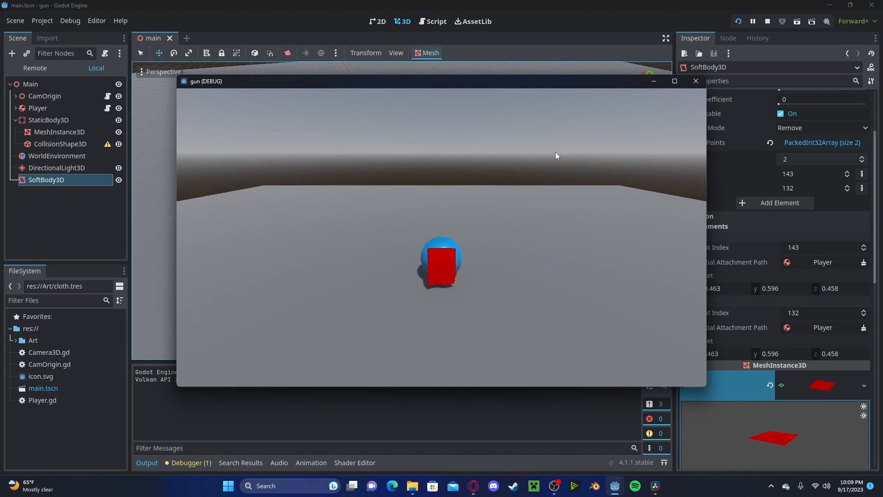
pyautogui.click(696, 81)
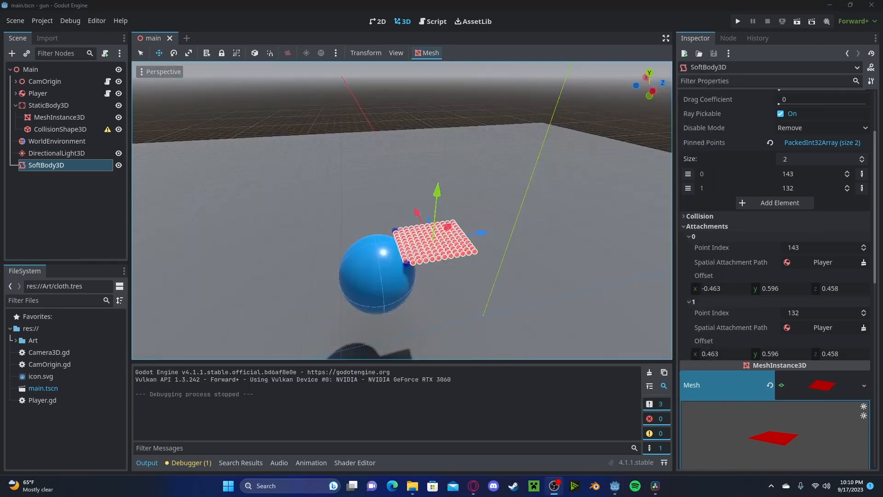